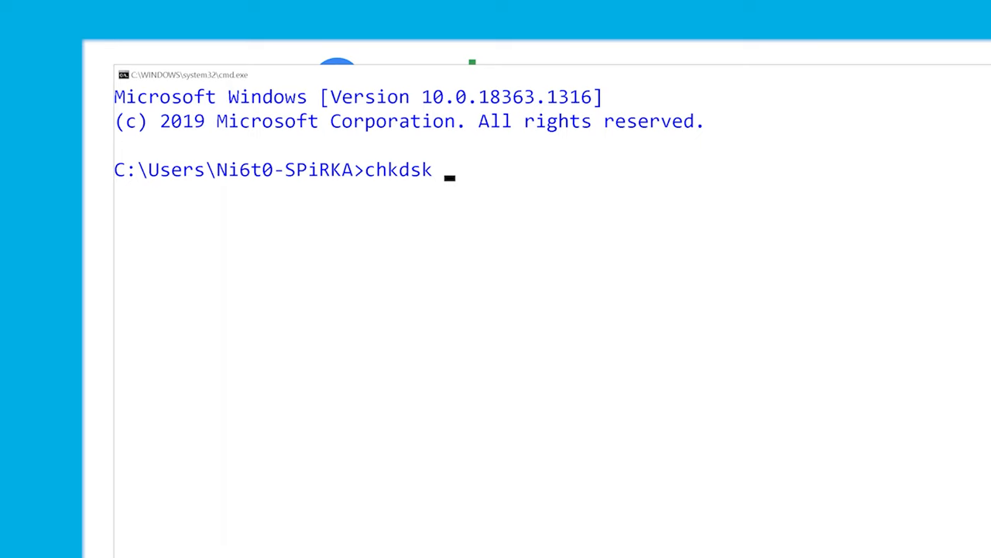
type("d:")
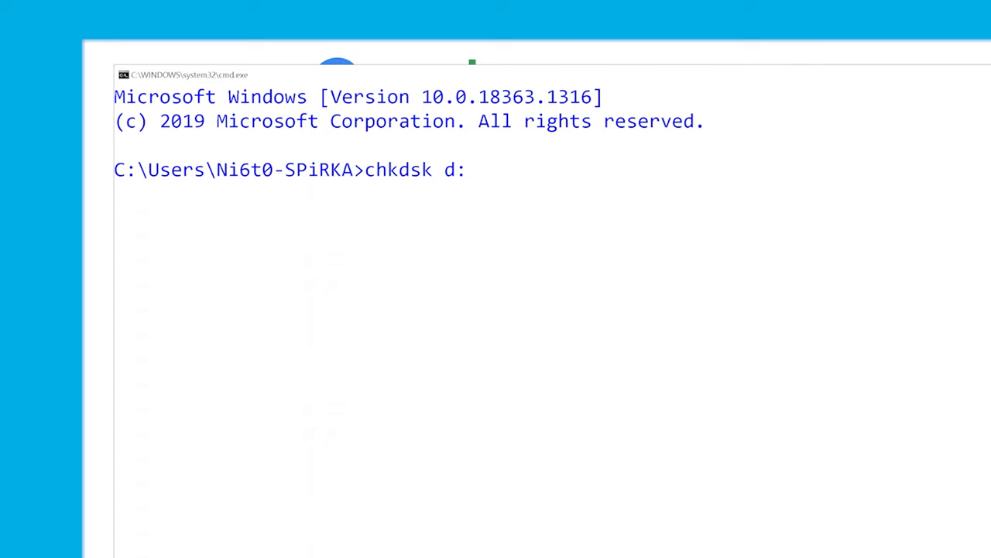
type("/f /r /x")
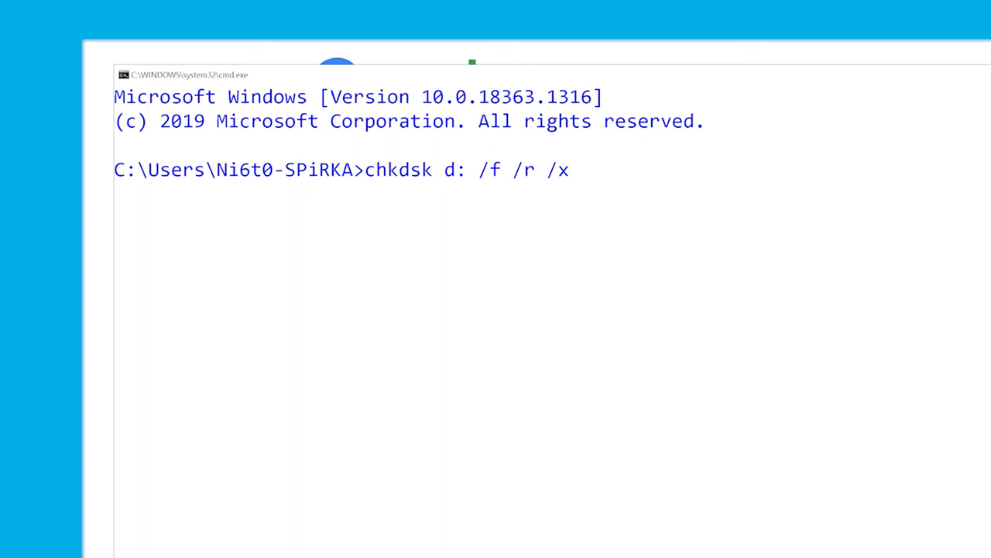